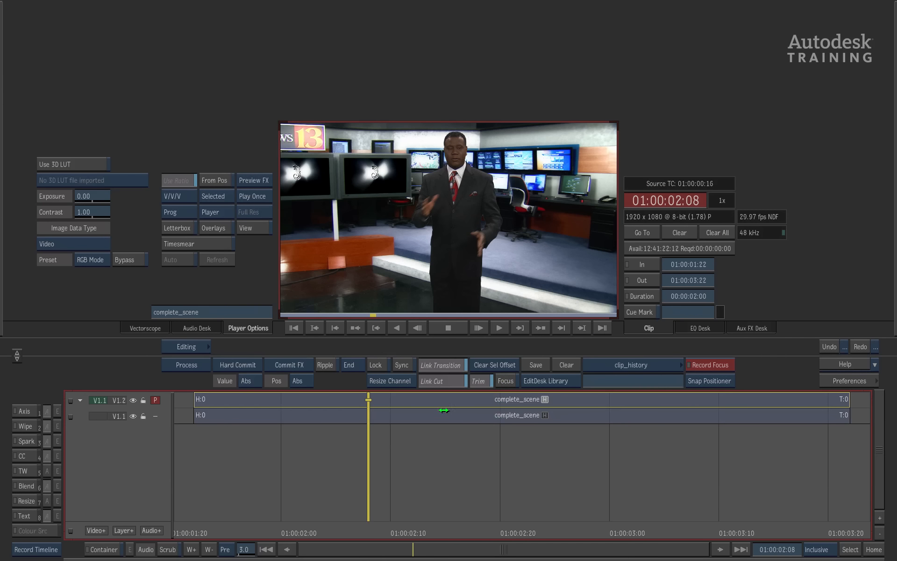
Step: Show the complete_scene clip's history as a Schematic View node tree
{"action": "left_click", "coordinate": [515, 398]}
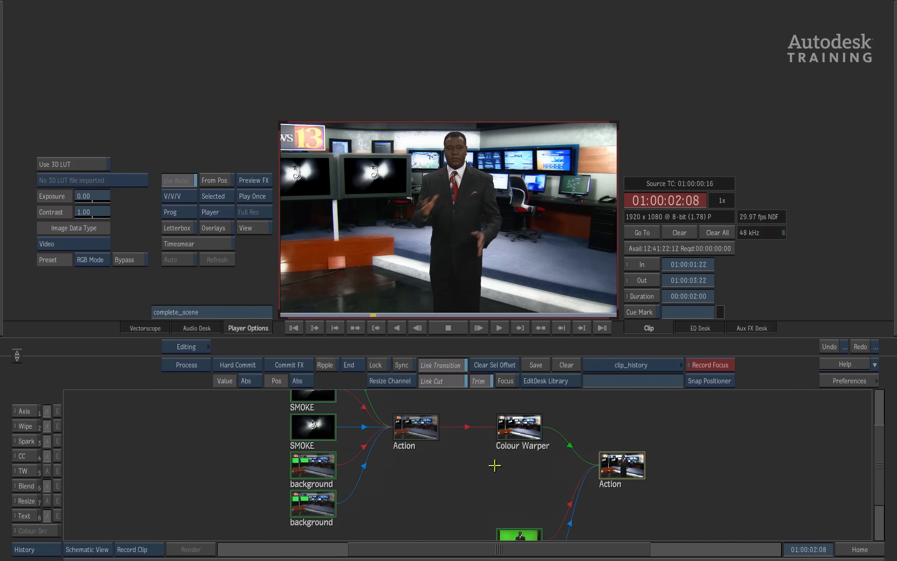
{"action": "mouse_move", "coordinate": [394, 499]}
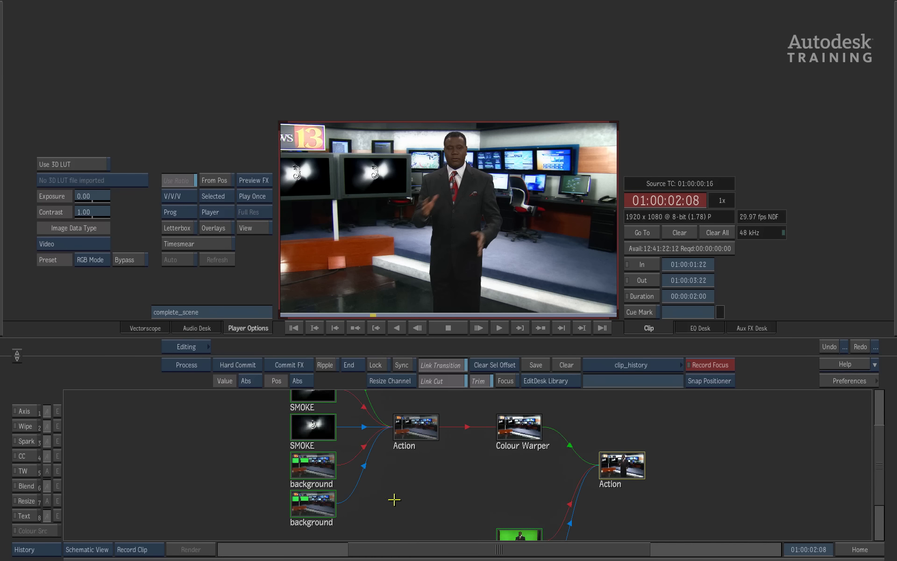
{"action": "mouse_move", "coordinate": [484, 271]}
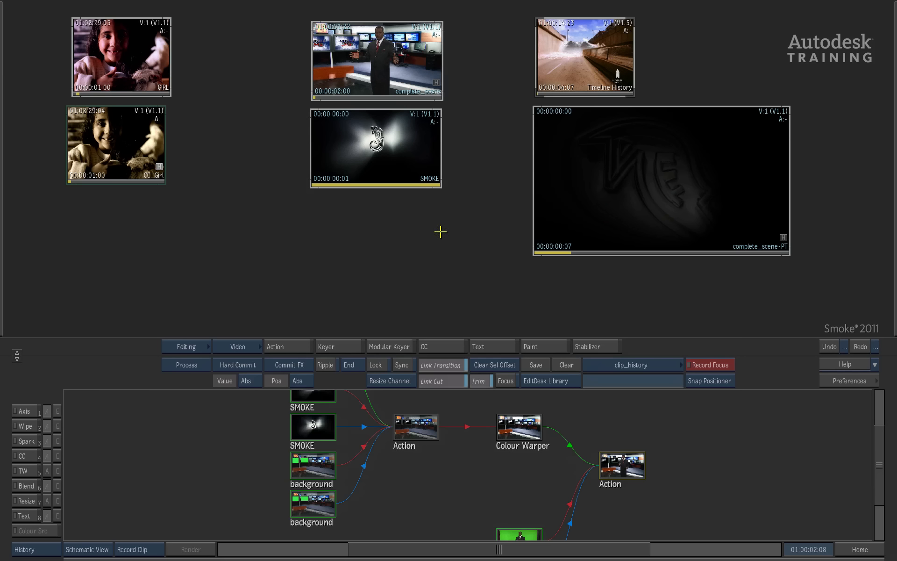
{"action": "mouse_move", "coordinate": [422, 92]}
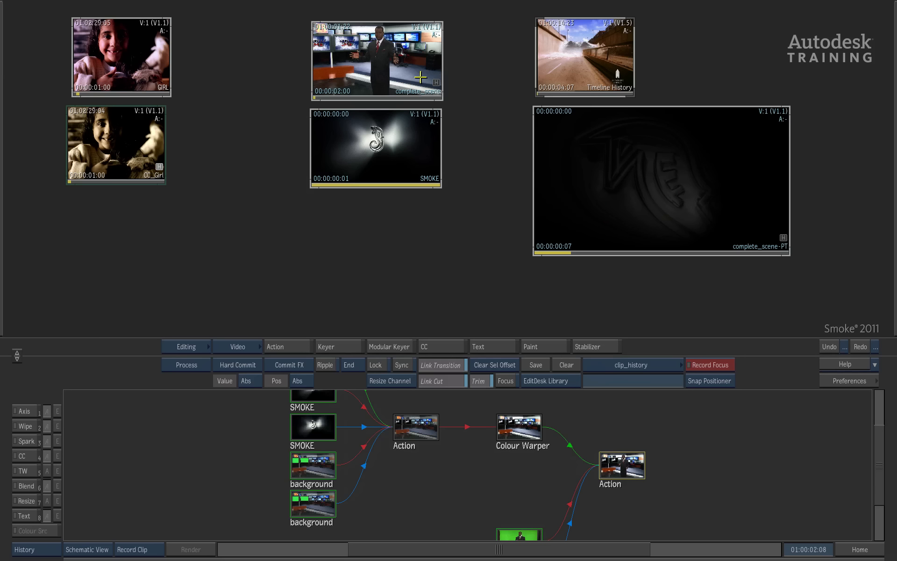
{"action": "mouse_move", "coordinate": [500, 540]}
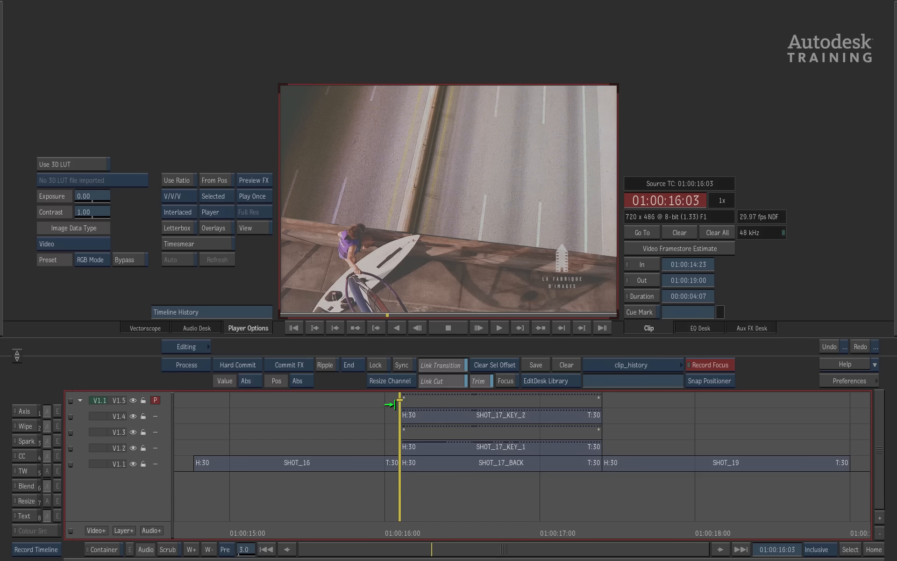
{"action": "mouse_move", "coordinate": [386, 509]}
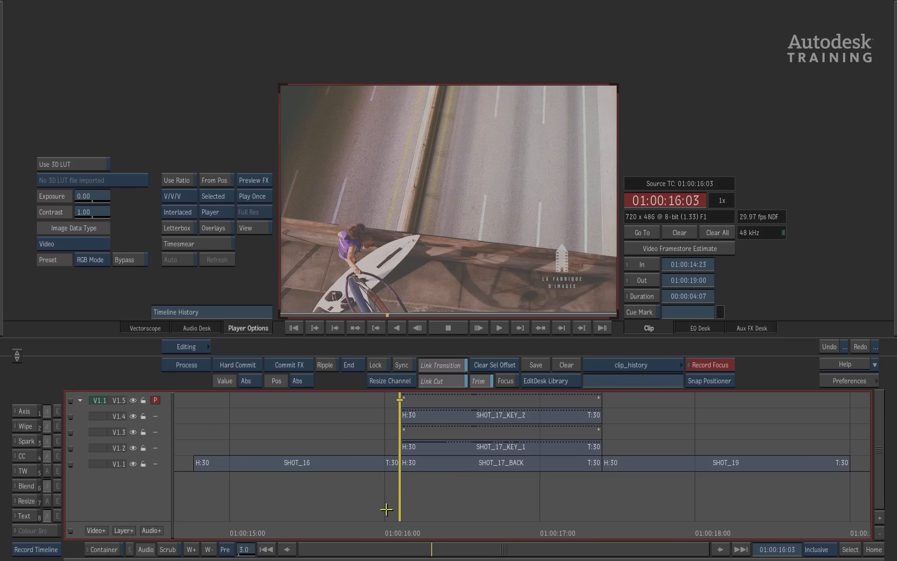
{"action": "mouse_move", "coordinate": [373, 479]}
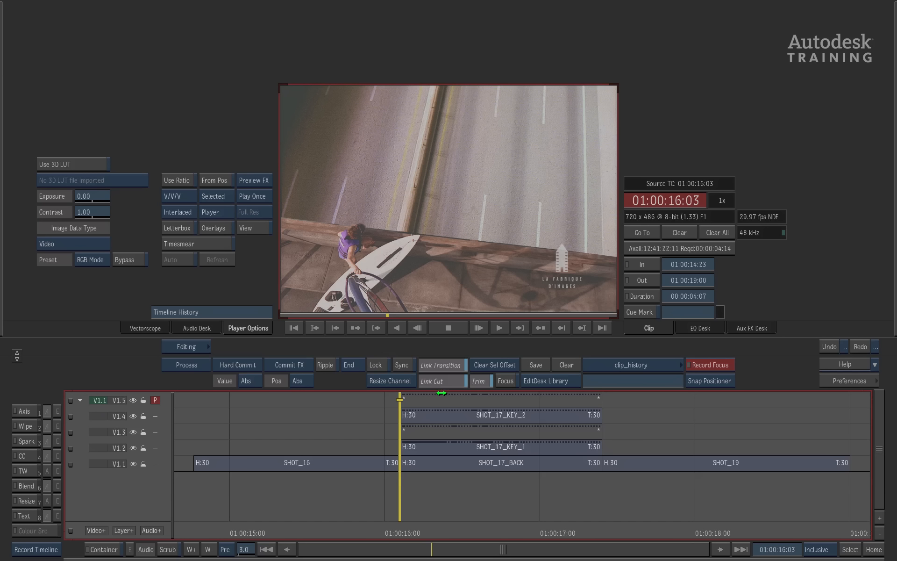
Step: Open the SHOT_17 layer's Colour Corrector, showing contrast 77 and saturation 125
{"action": "left_click", "coordinate": [500, 400]}
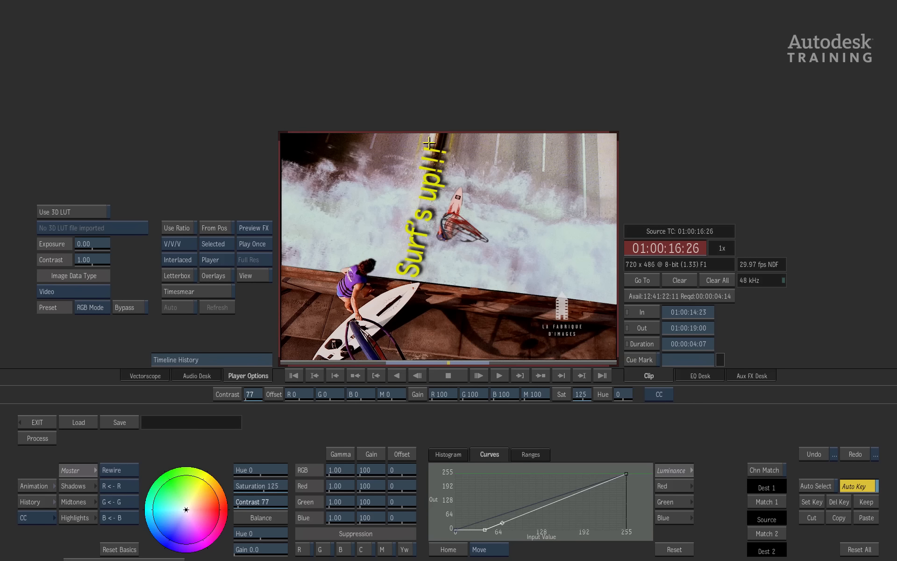
{"action": "mouse_move", "coordinate": [370, 348]}
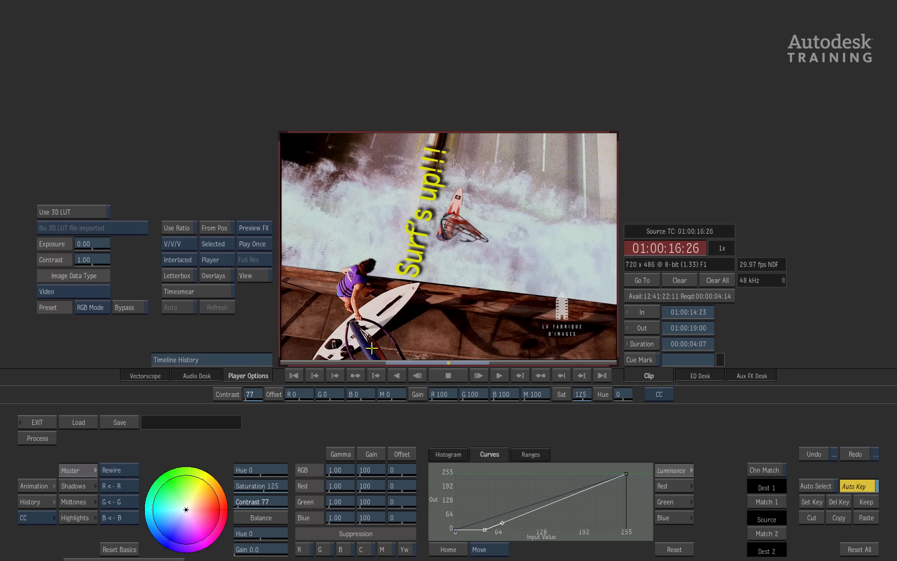
{"action": "mouse_move", "coordinate": [43, 512]}
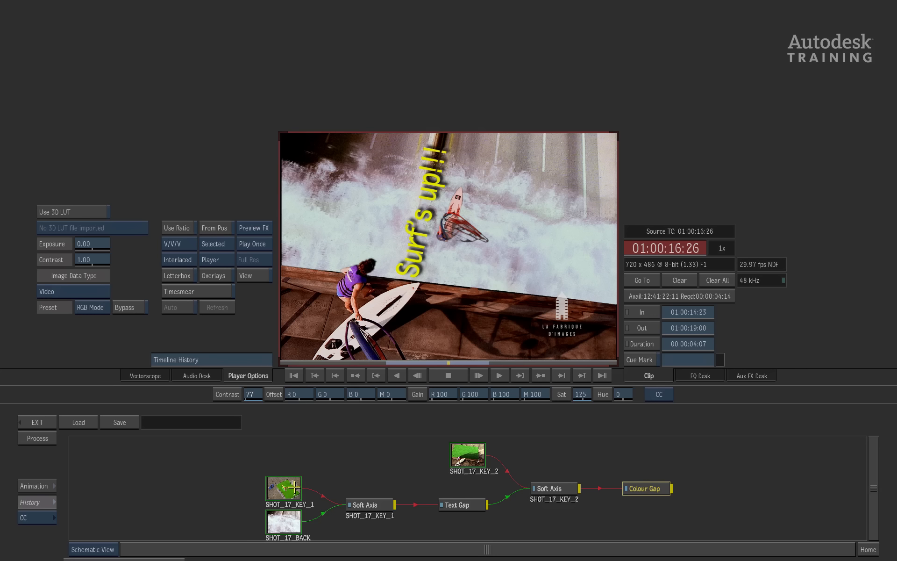
{"action": "mouse_move", "coordinate": [473, 505]}
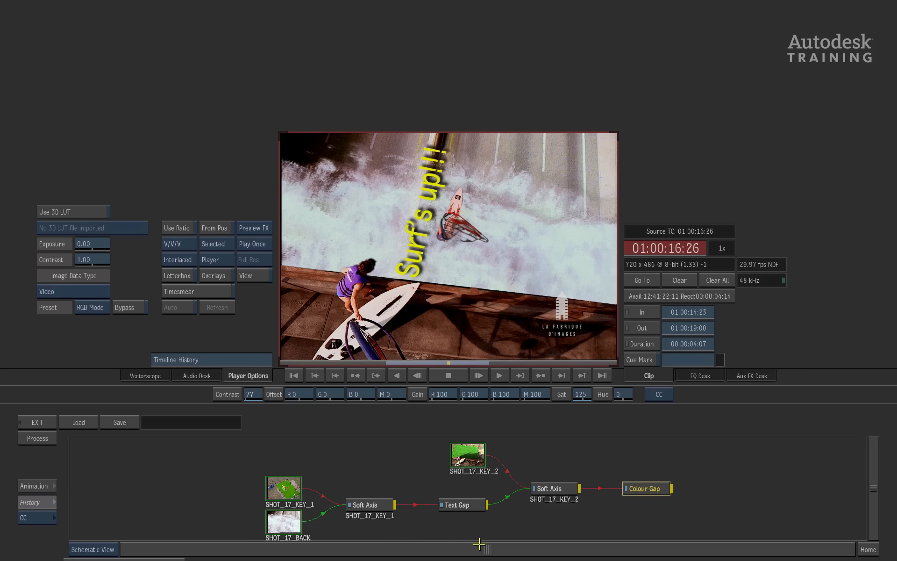
{"action": "mouse_move", "coordinate": [650, 504]}
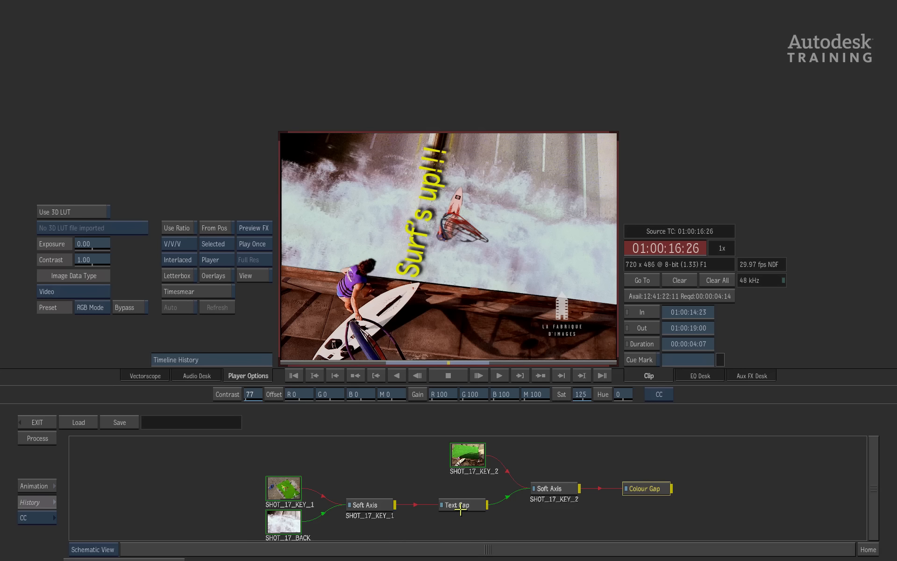
Step: Select the Text Gap node and open its text effect editor for the 'Surf's up!!!' title
{"action": "left_click", "coordinate": [460, 504]}
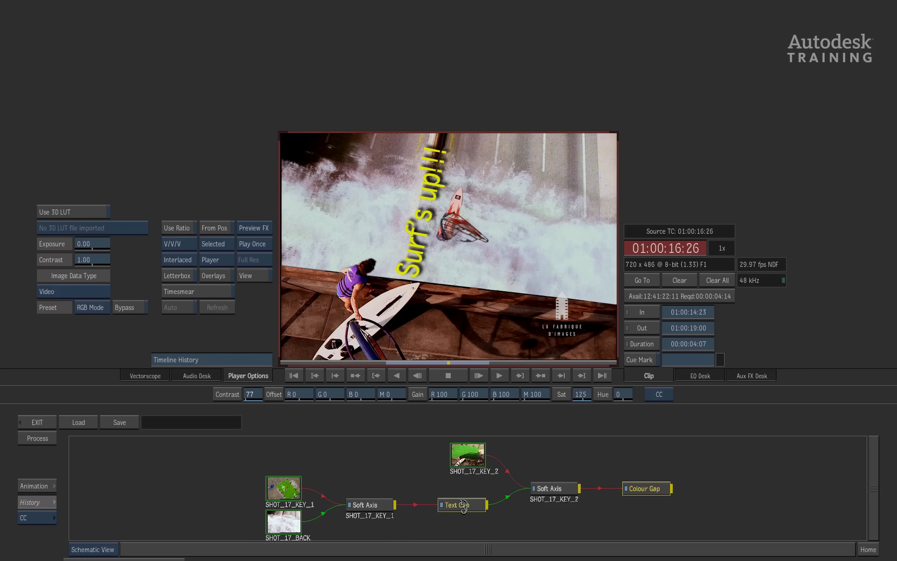
{"action": "double_click", "coordinate": [461, 505]}
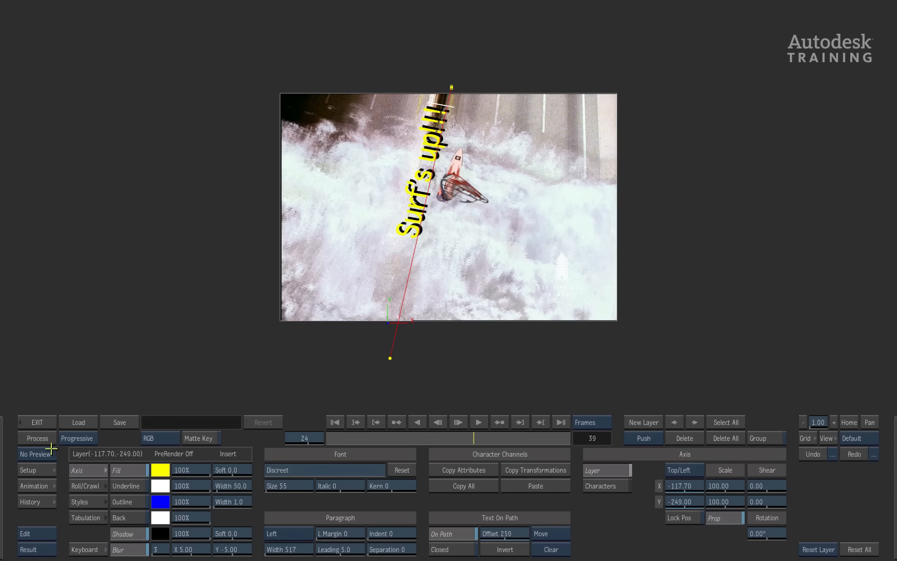
{"action": "left_click", "coordinate": [36, 453]}
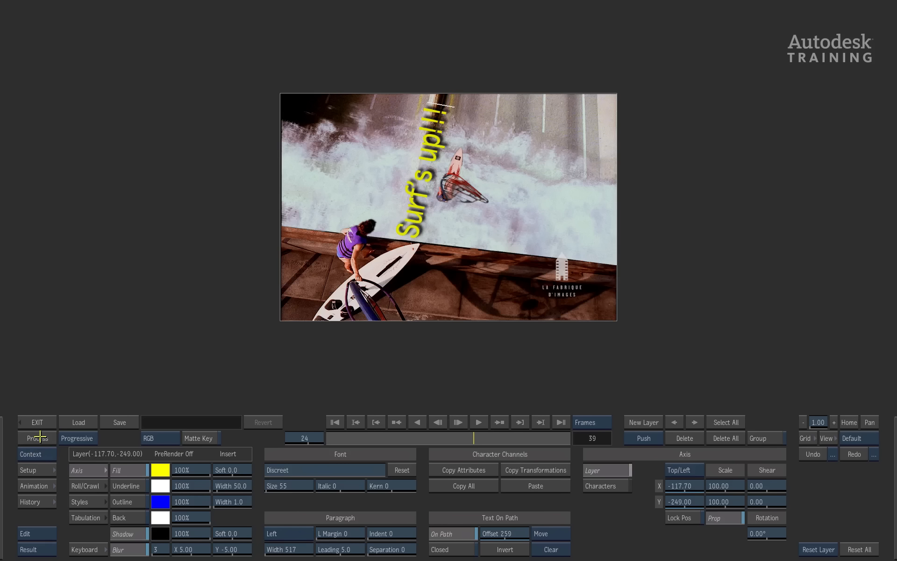
{"action": "mouse_move", "coordinate": [52, 471]}
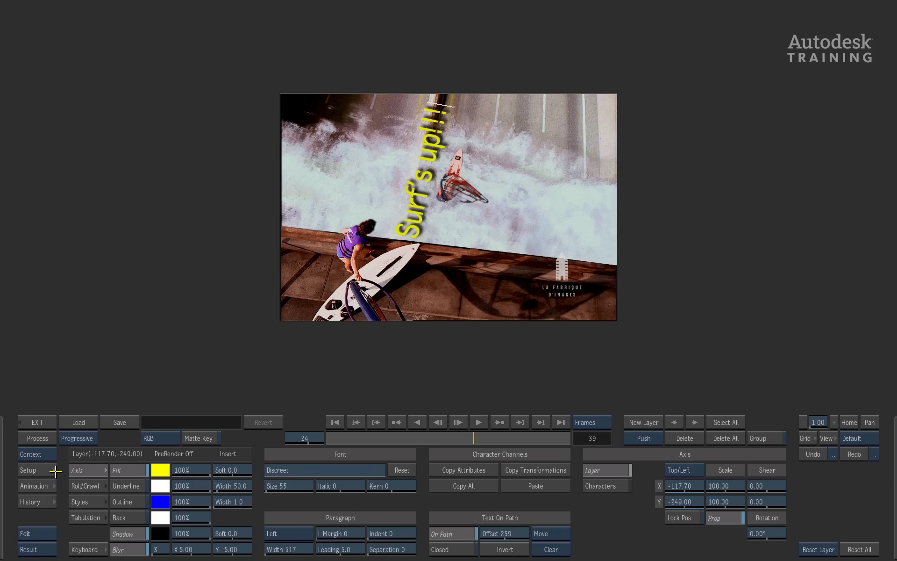
{"action": "mouse_move", "coordinate": [47, 453]}
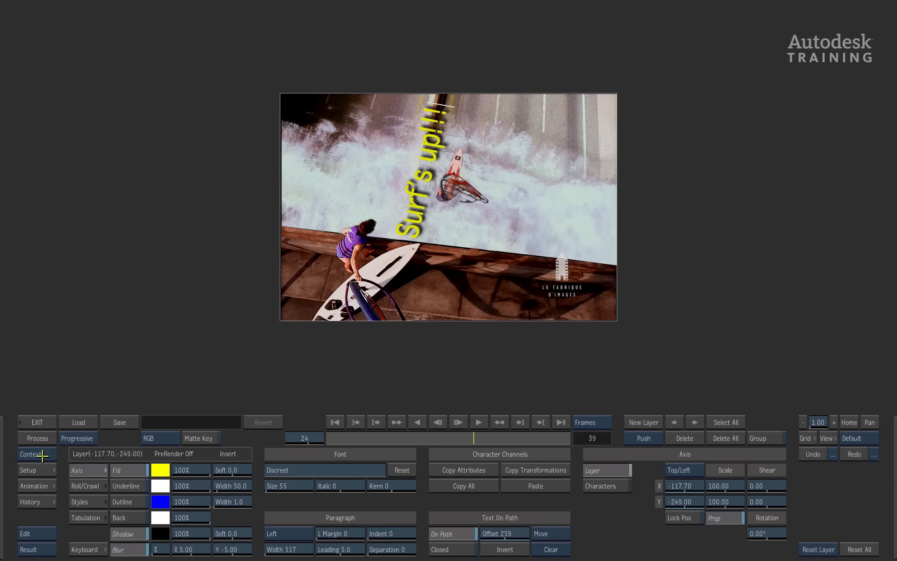
{"action": "mouse_move", "coordinate": [51, 468]}
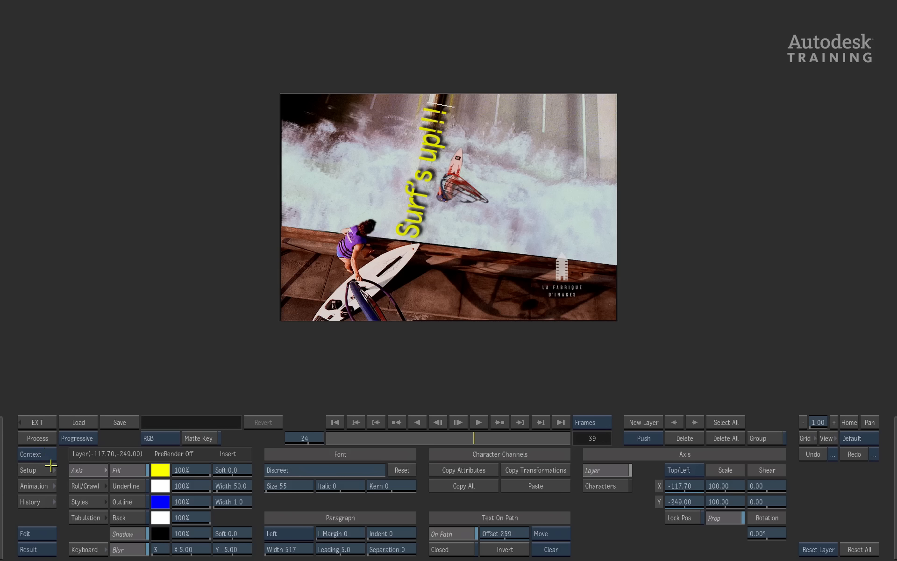
{"action": "mouse_move", "coordinate": [55, 448]}
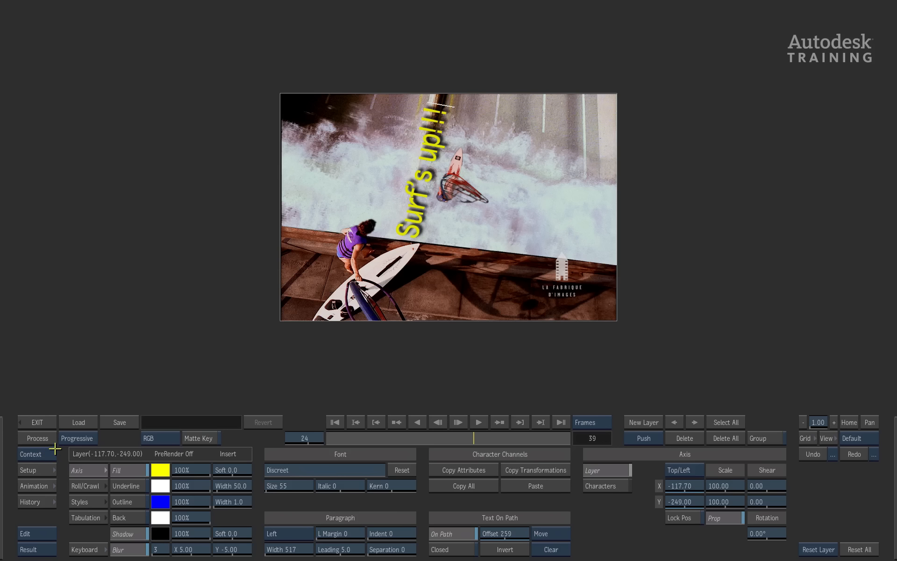
{"action": "mouse_move", "coordinate": [49, 456]}
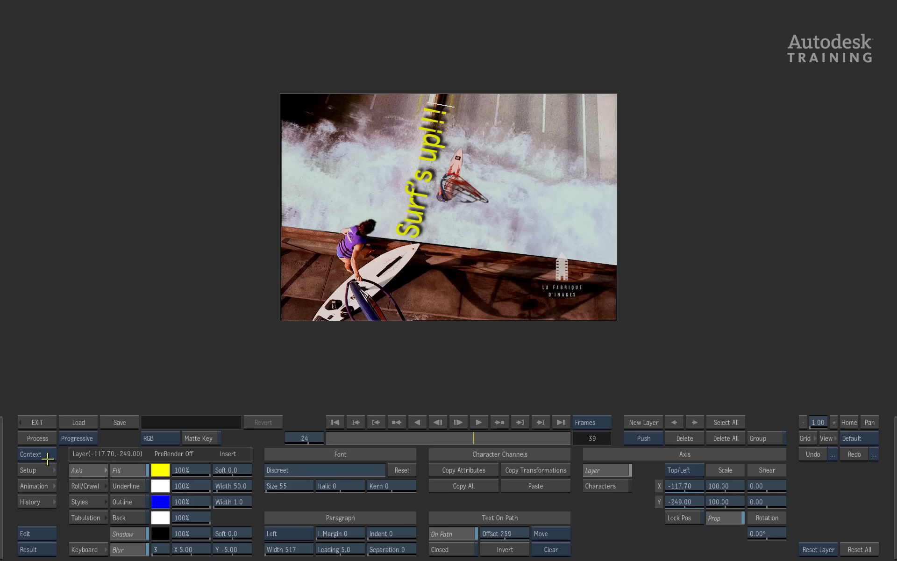
{"action": "left_click", "coordinate": [28, 470]}
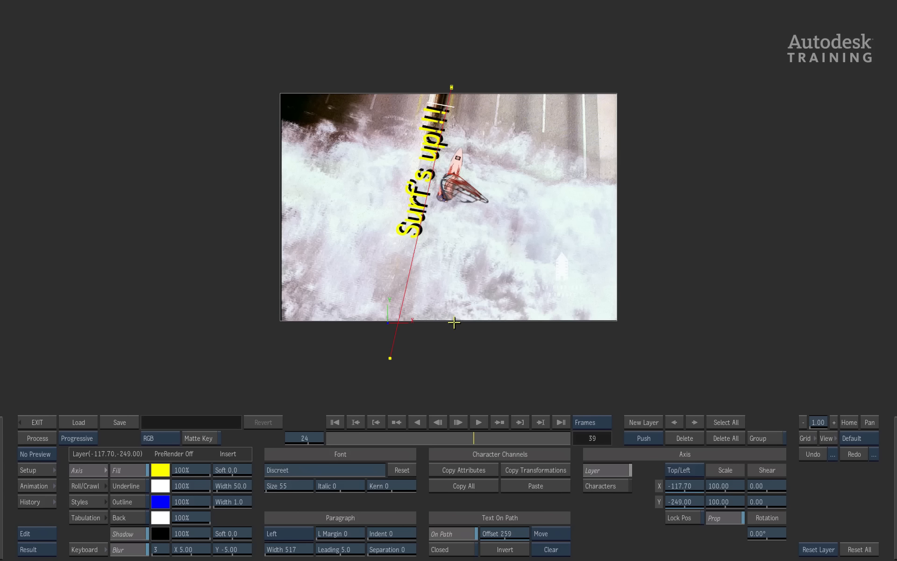
{"action": "mouse_move", "coordinate": [431, 80]}
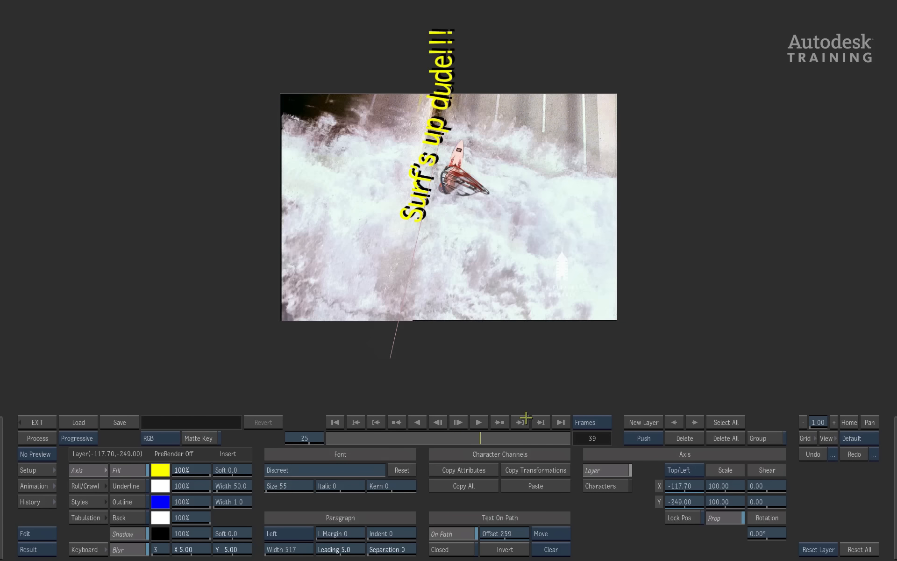
Step: Play the 'Surf's up dude!!!' title back from the first frame
{"action": "left_click", "coordinate": [375, 422]}
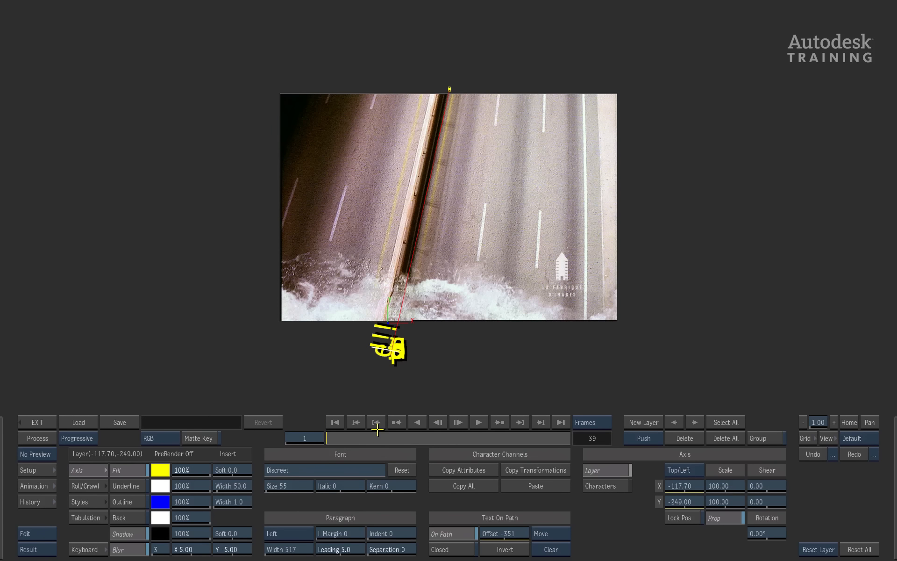
{"action": "left_click", "coordinate": [457, 422]}
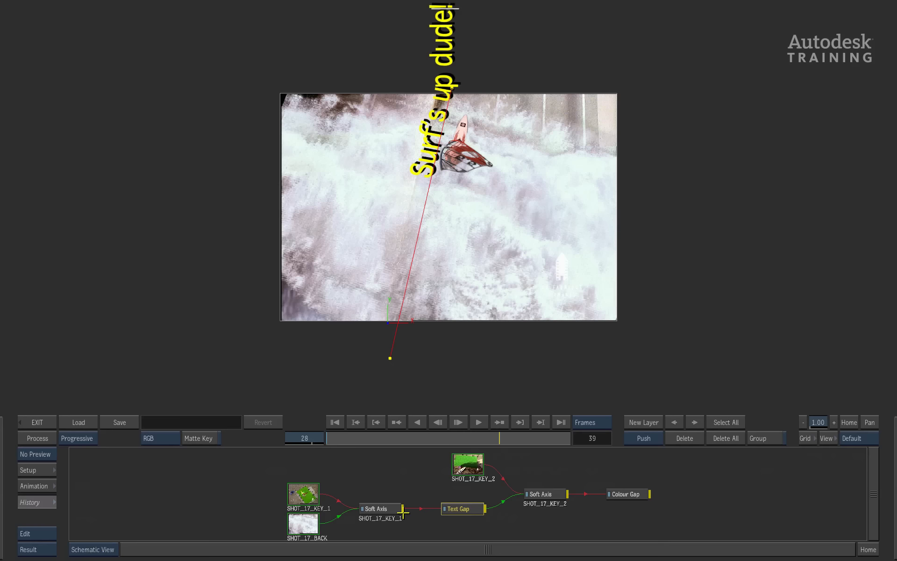
Step: Open the surfer layer's Modular Keyer to view its black-and-white matte
{"action": "left_click", "coordinate": [543, 494]}
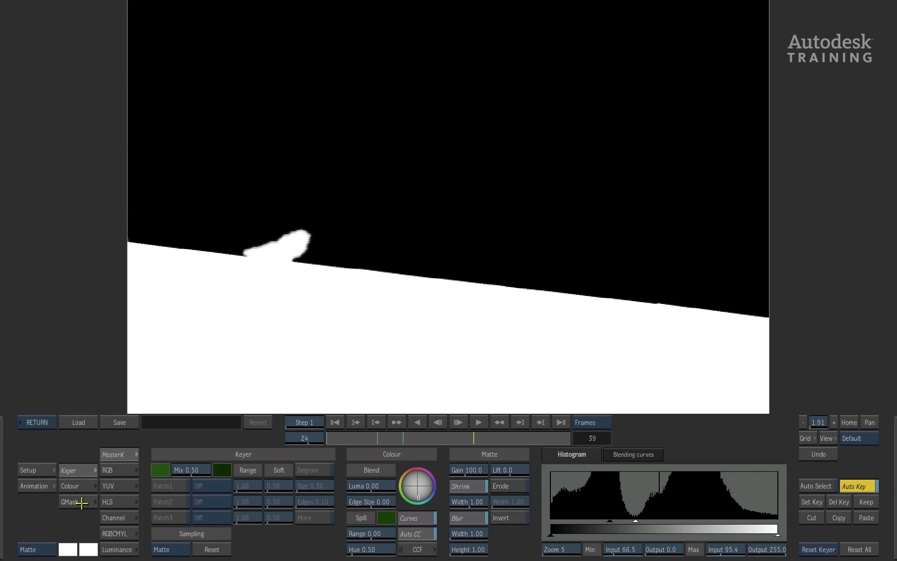
{"action": "mouse_move", "coordinate": [46, 462]}
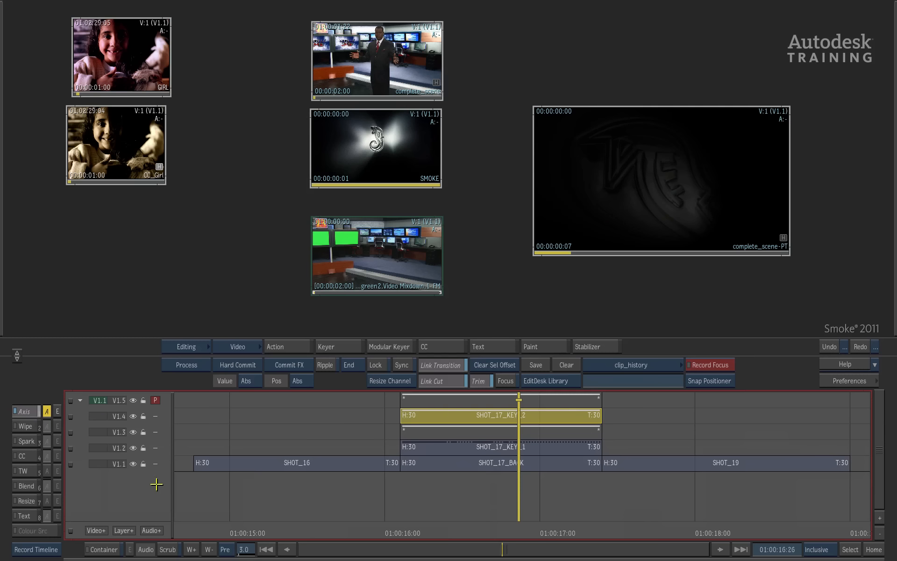
{"action": "mouse_move", "coordinate": [484, 499]}
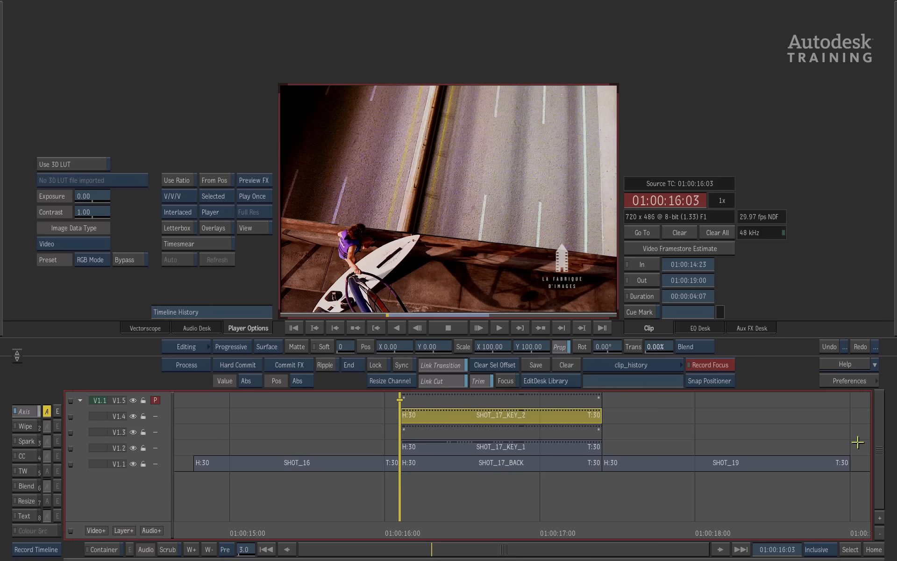
Step: Switch from Record Focus to Source Focus to show the complete_scene clip
{"action": "left_click", "coordinate": [709, 364]}
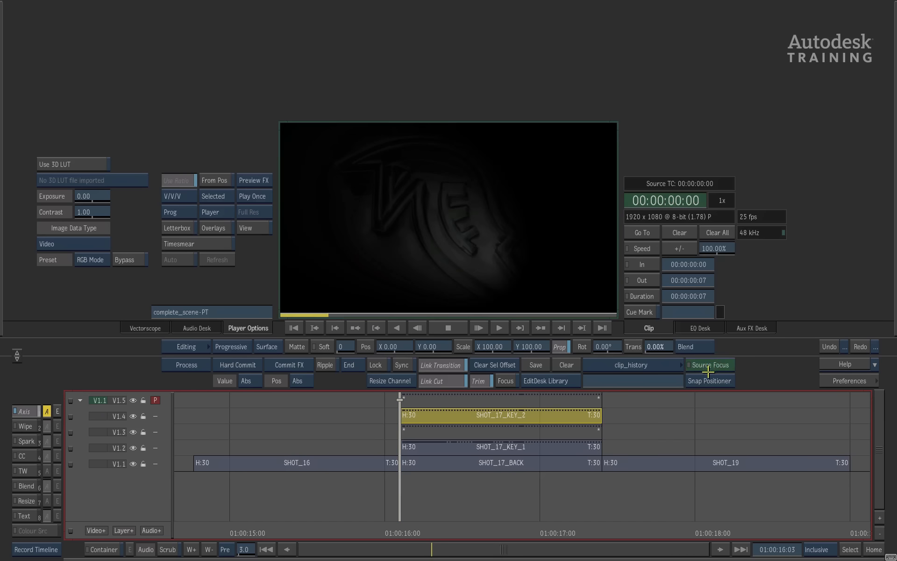